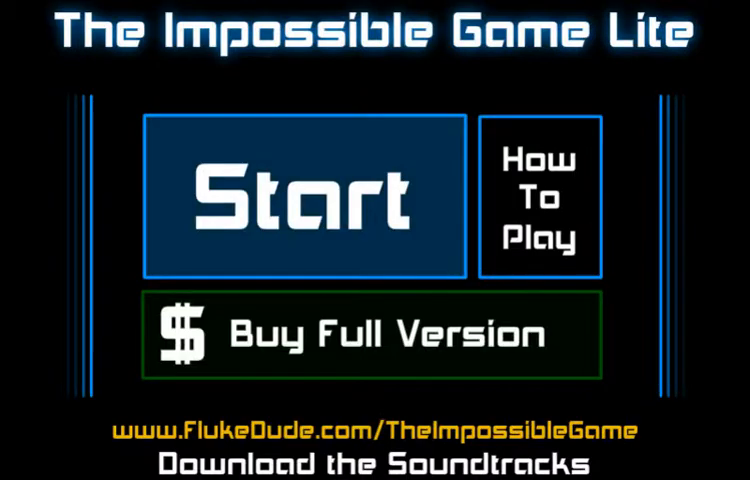
- Start a level from the main menu so Attempt 1 begins with the orange square on the track
click(305, 197)
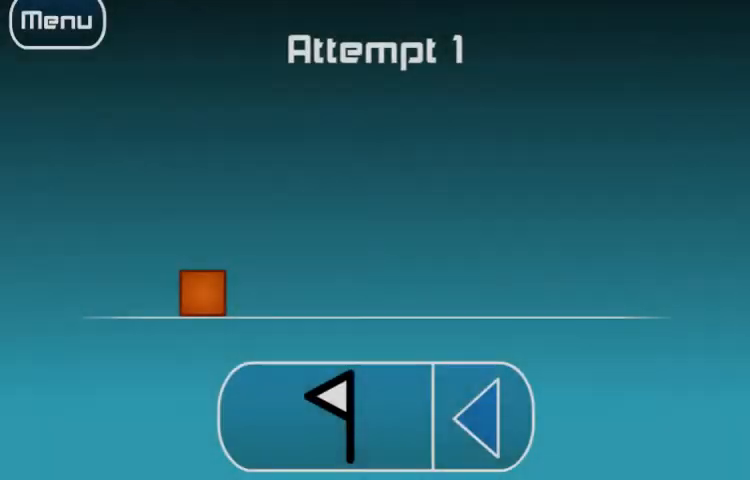